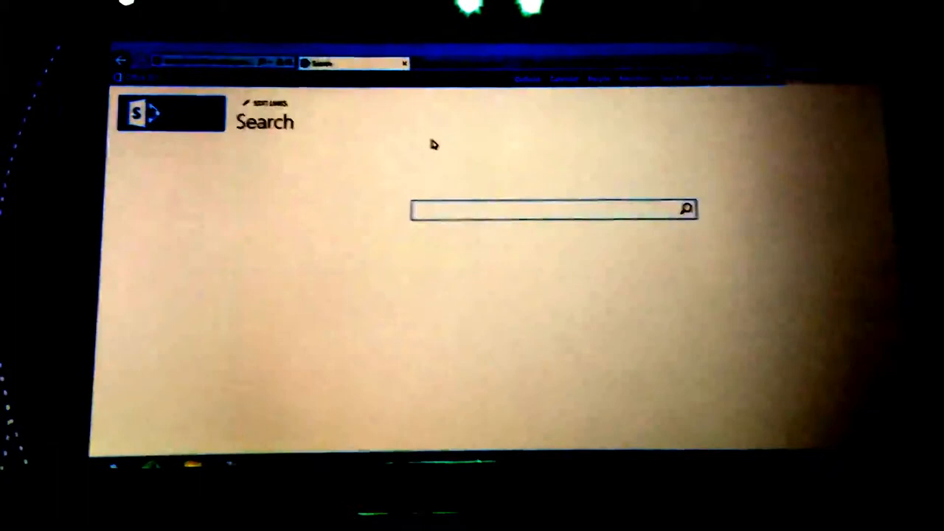
# Enter 'marketing' in the search box to bring up suggestions such as 'marketing deck'.
pyautogui.write('marketing')
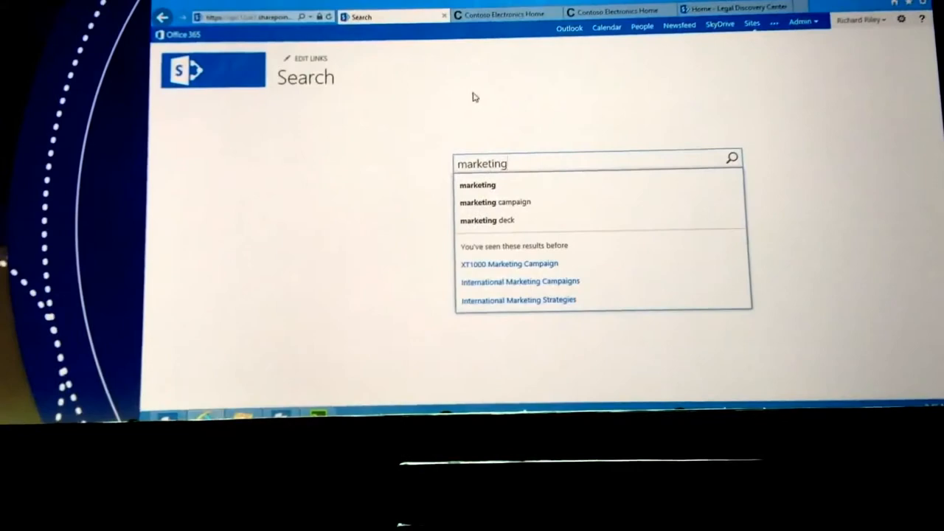
# Run the 'marketing deck' search and preview the XT1000 Marketing Campaign presentation in the hover card.
pyautogui.click(487, 219)
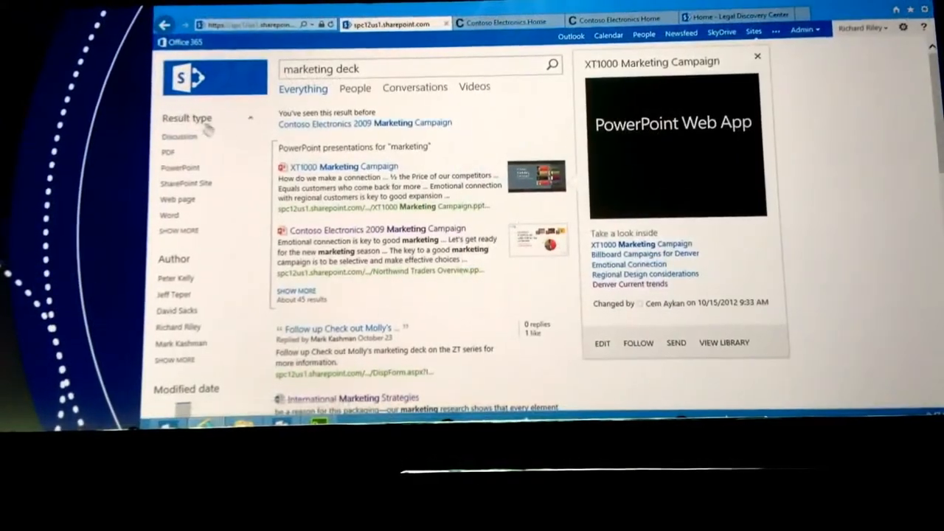
pyautogui.click(757, 56)
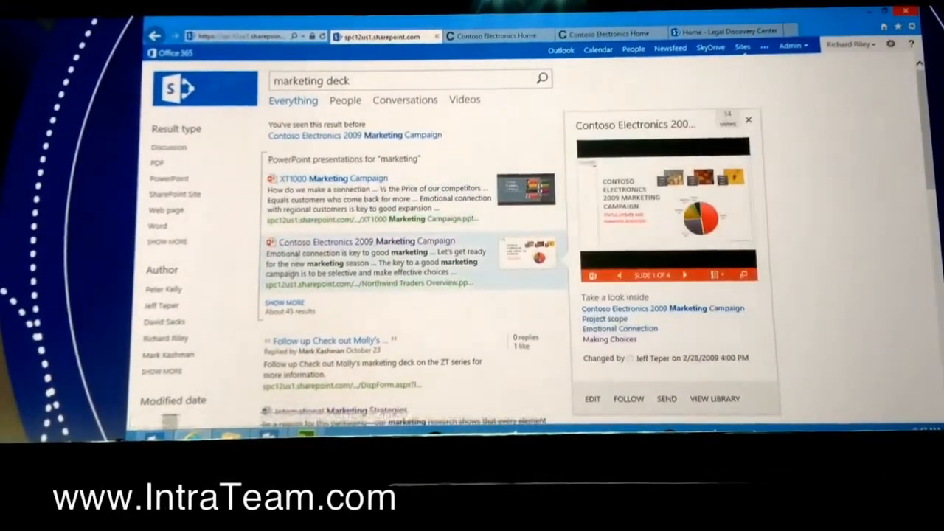
pyautogui.click(332, 177)
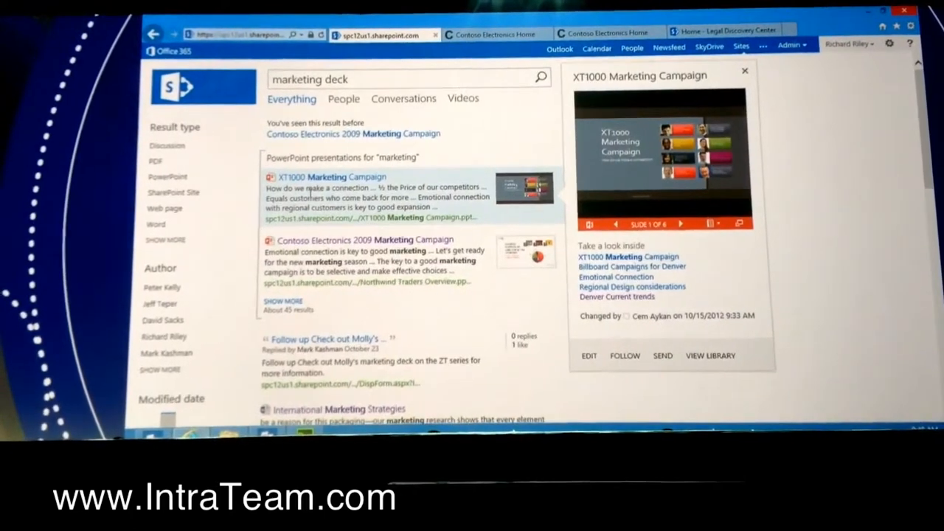